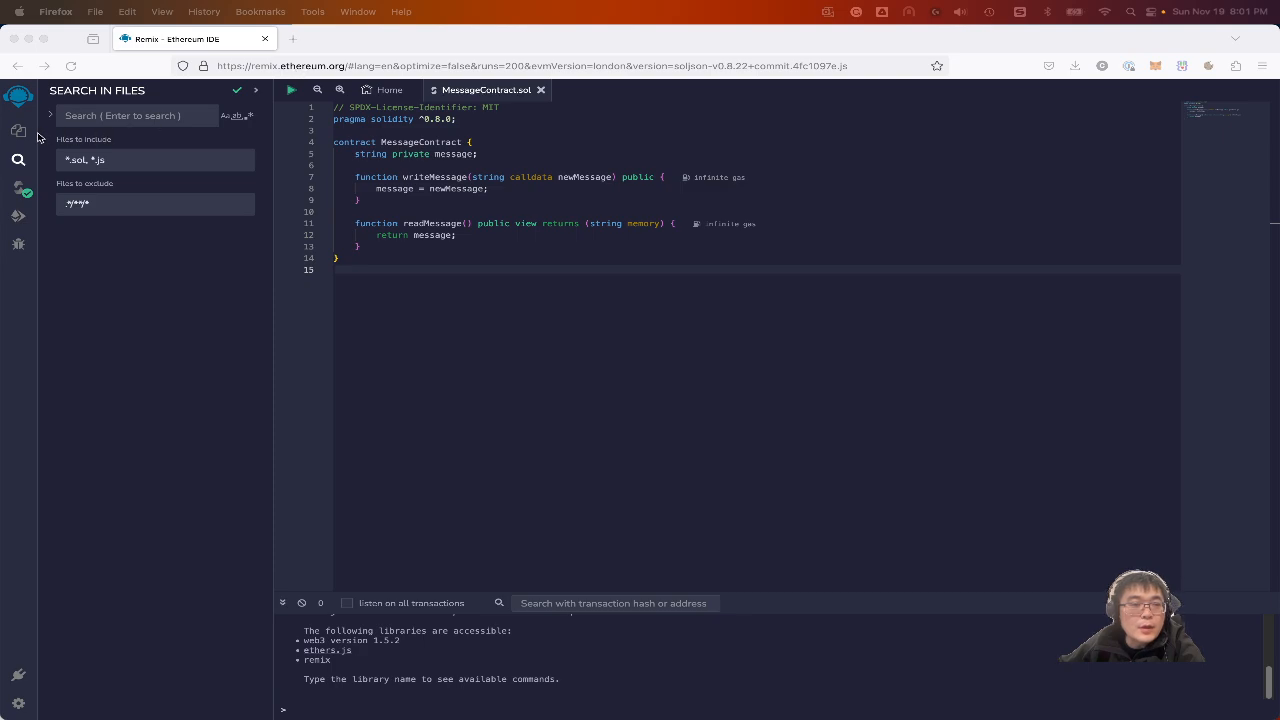
# - Show the MessageContract workspace's files beside the open MessageContract.sol
pyautogui.click(18, 132)
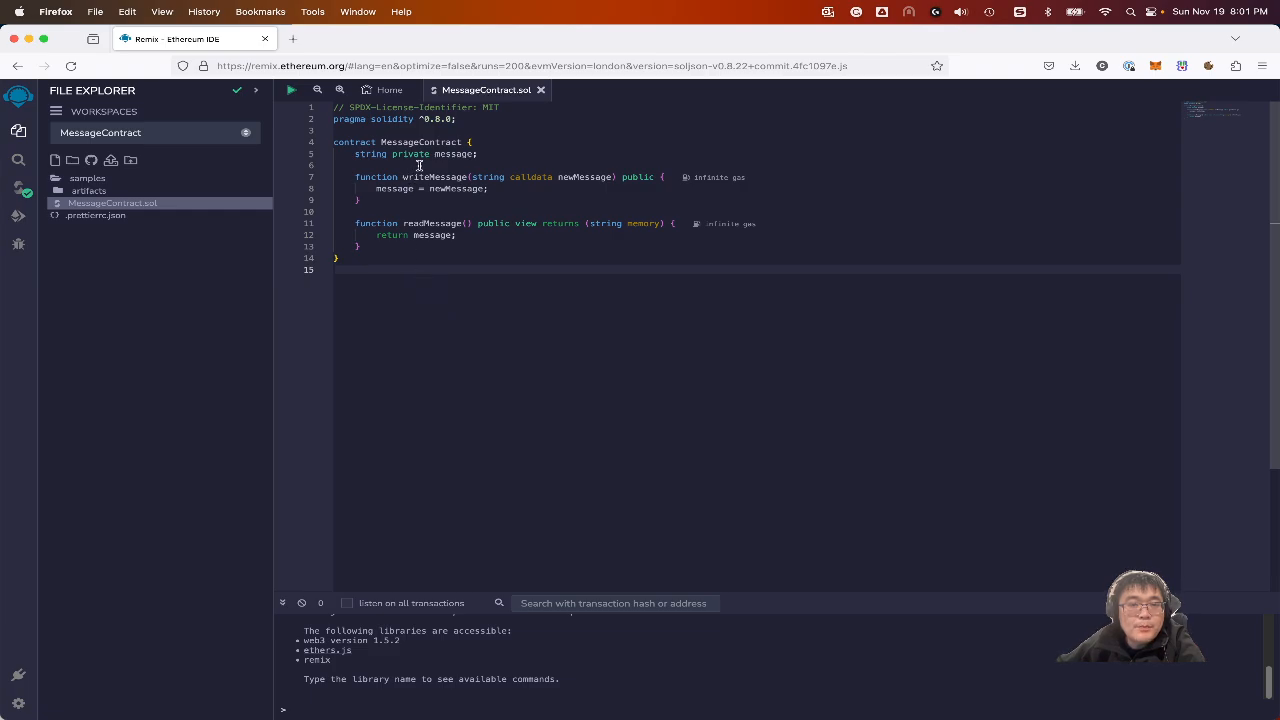
pyautogui.moveTo(456, 154)
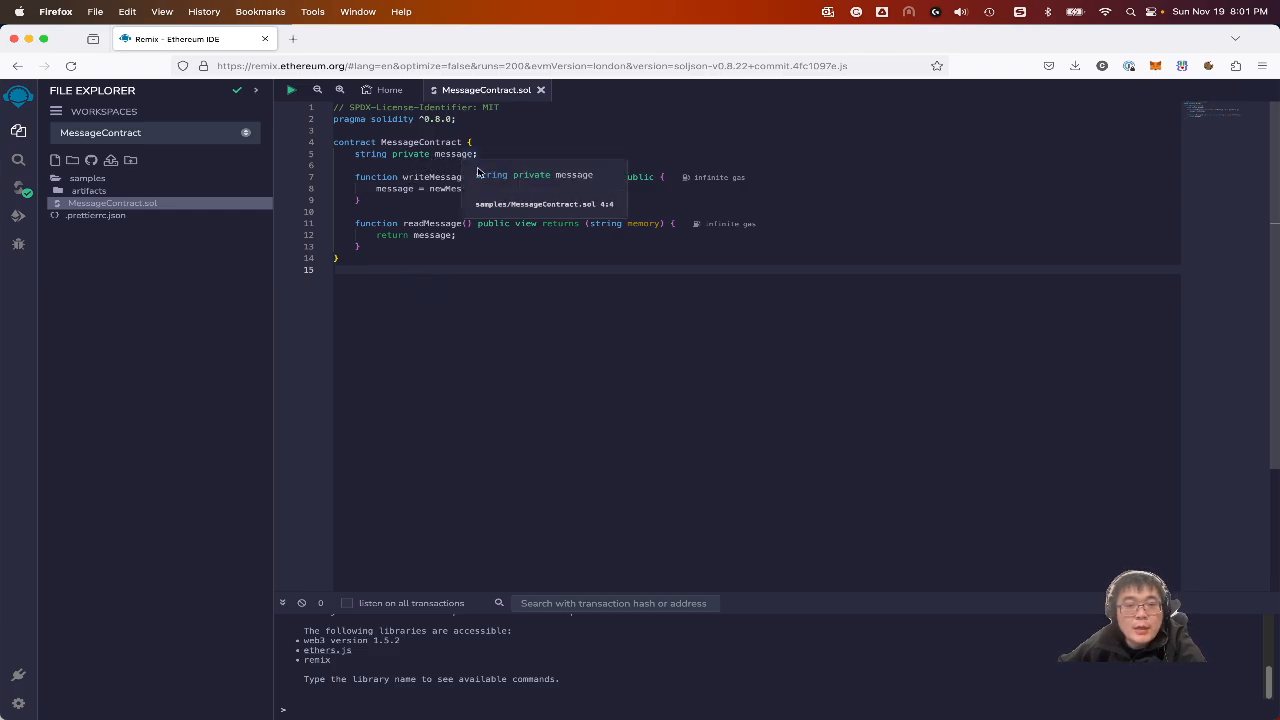
pyautogui.moveTo(858, 228)
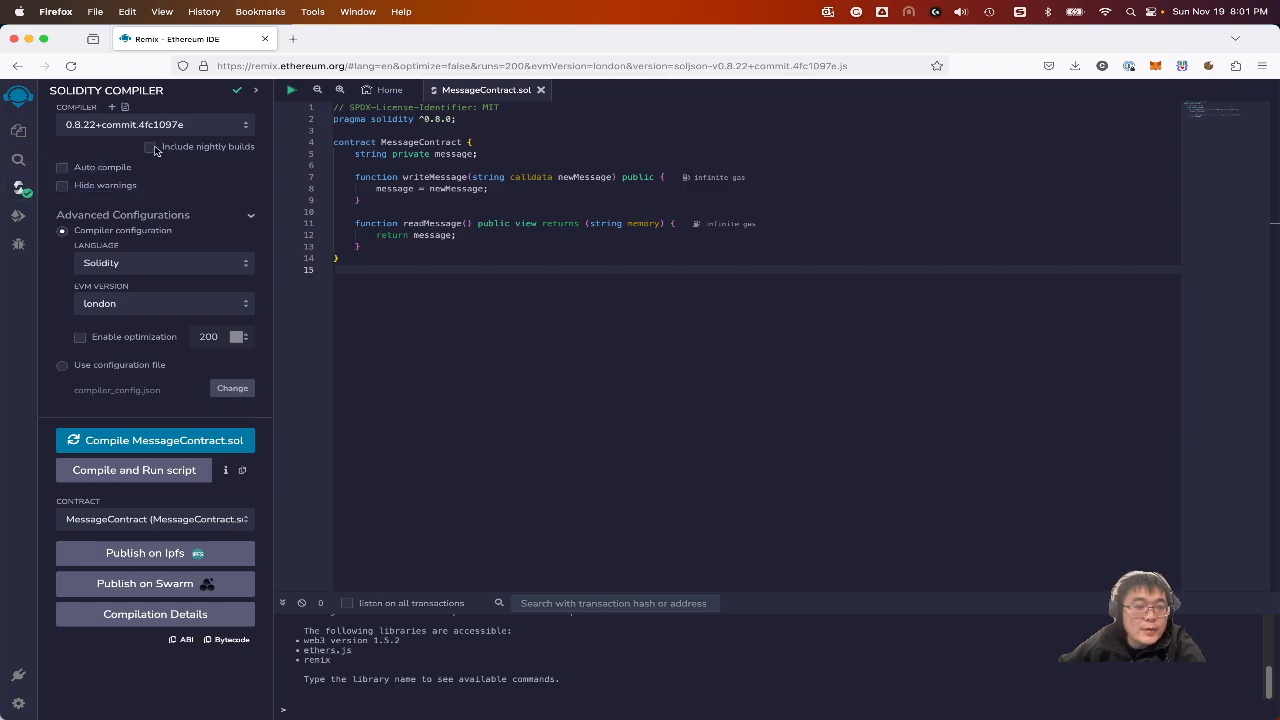
# - Choose the london EVM version in the compiler's Advanced Configurations
pyautogui.click(122, 214)
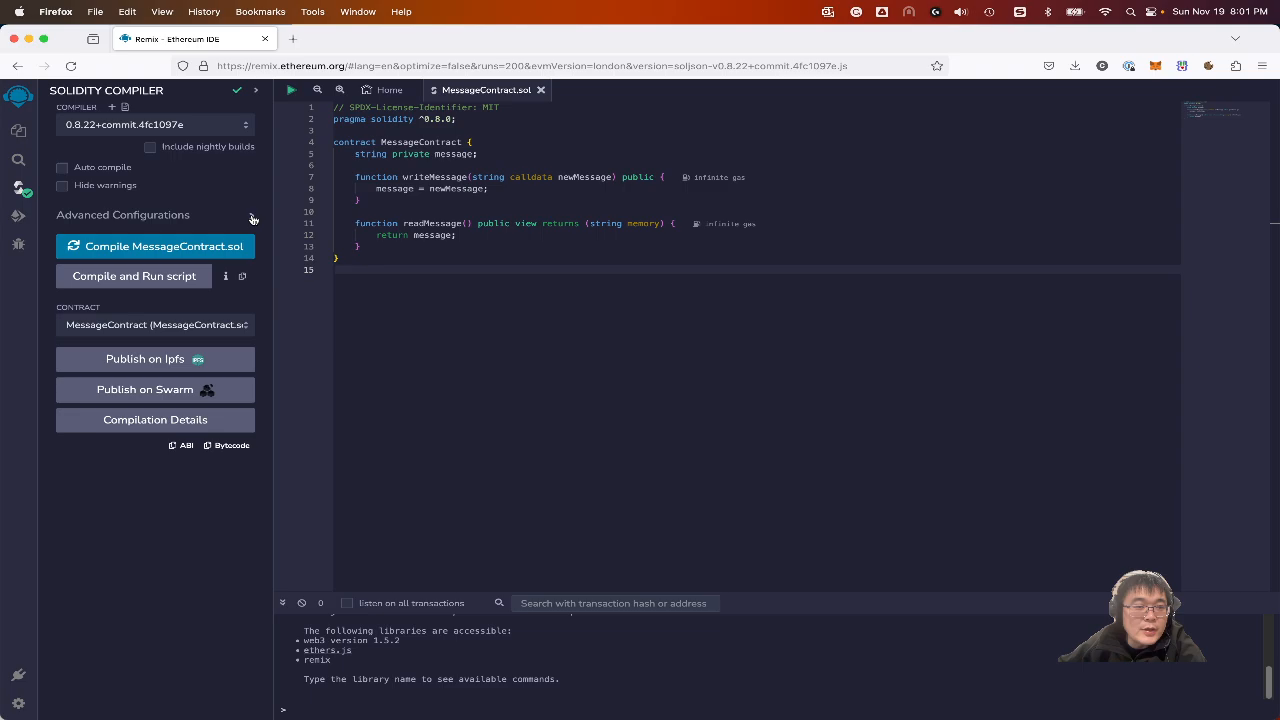
pyautogui.click(122, 214)
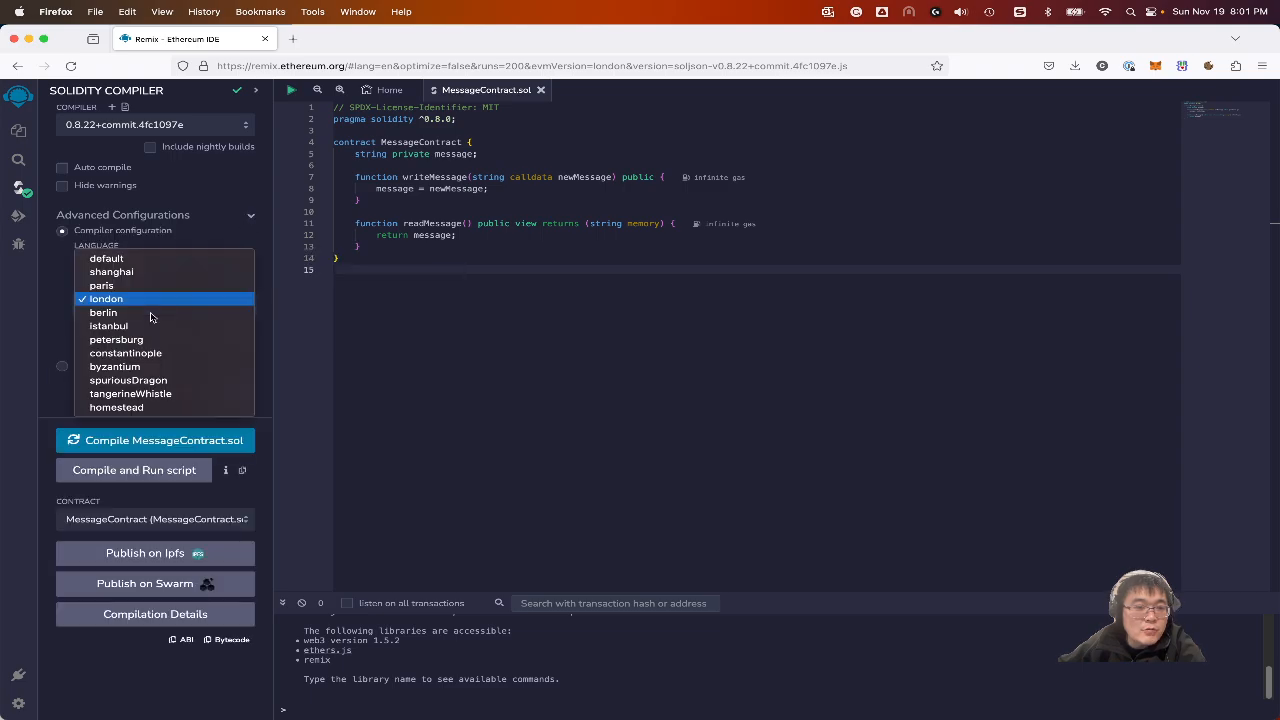
pyautogui.click(106, 298)
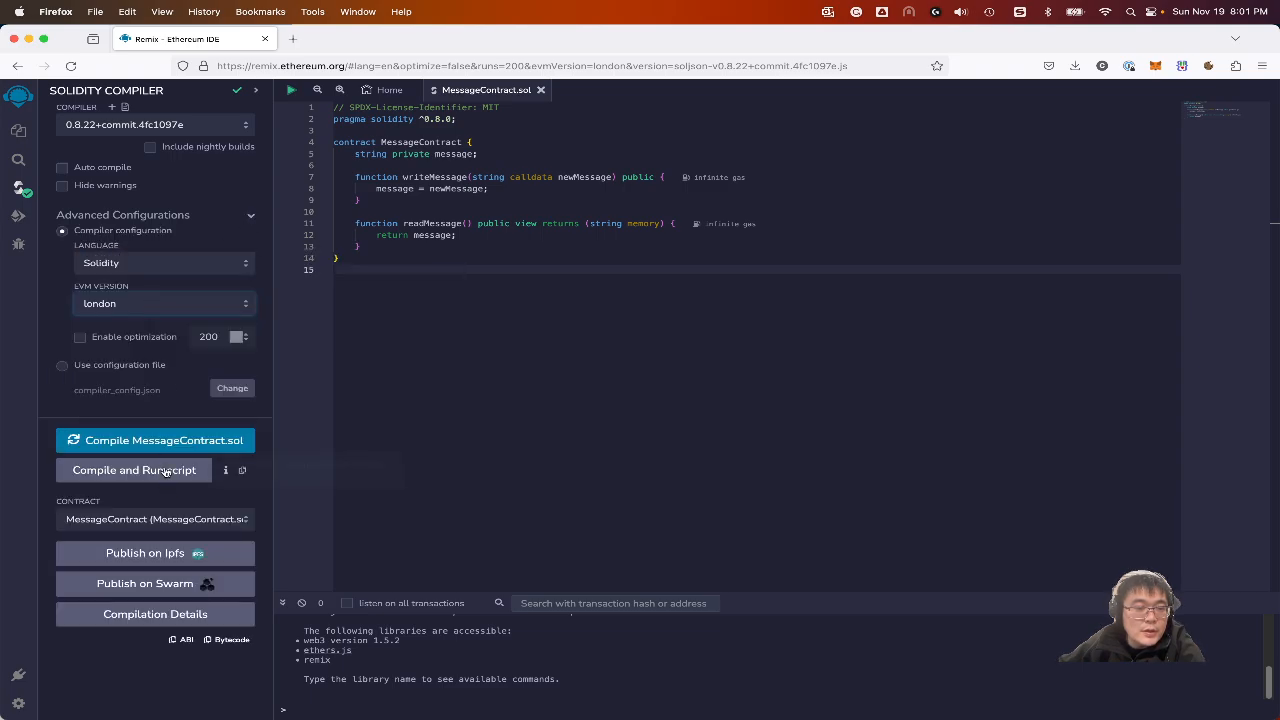
pyautogui.moveTo(156, 440)
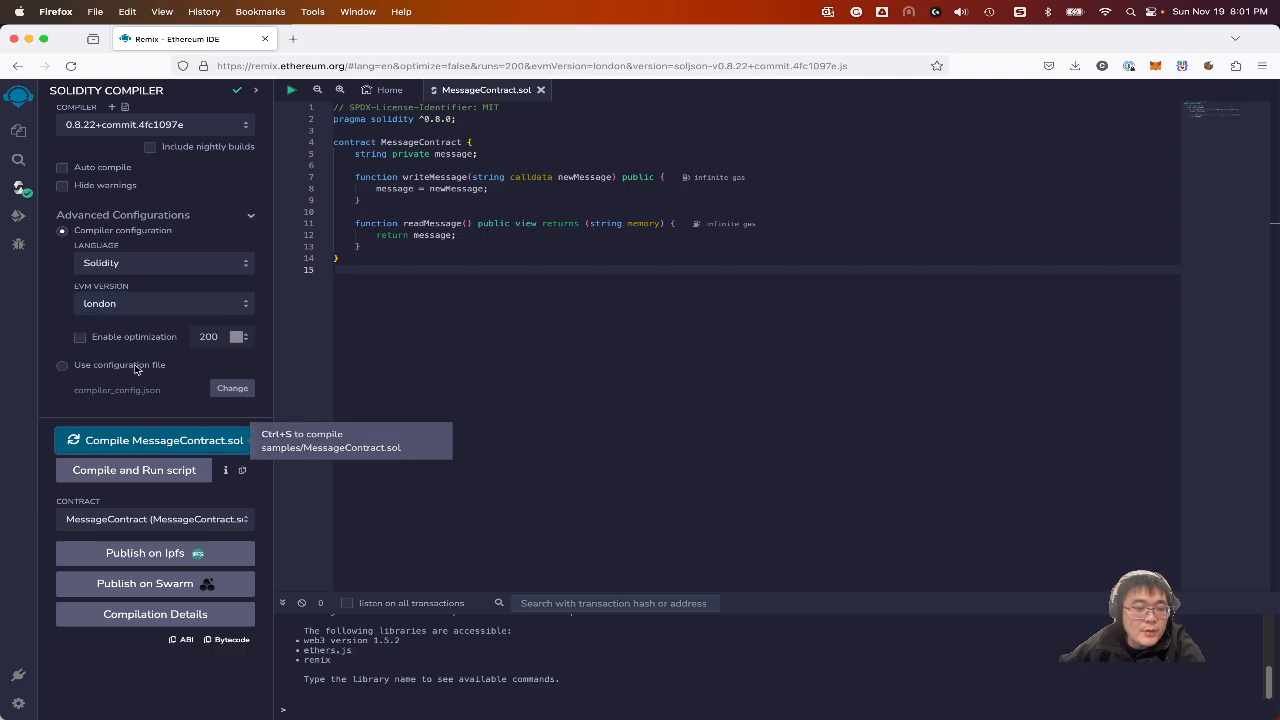
pyautogui.moveTo(24, 216)
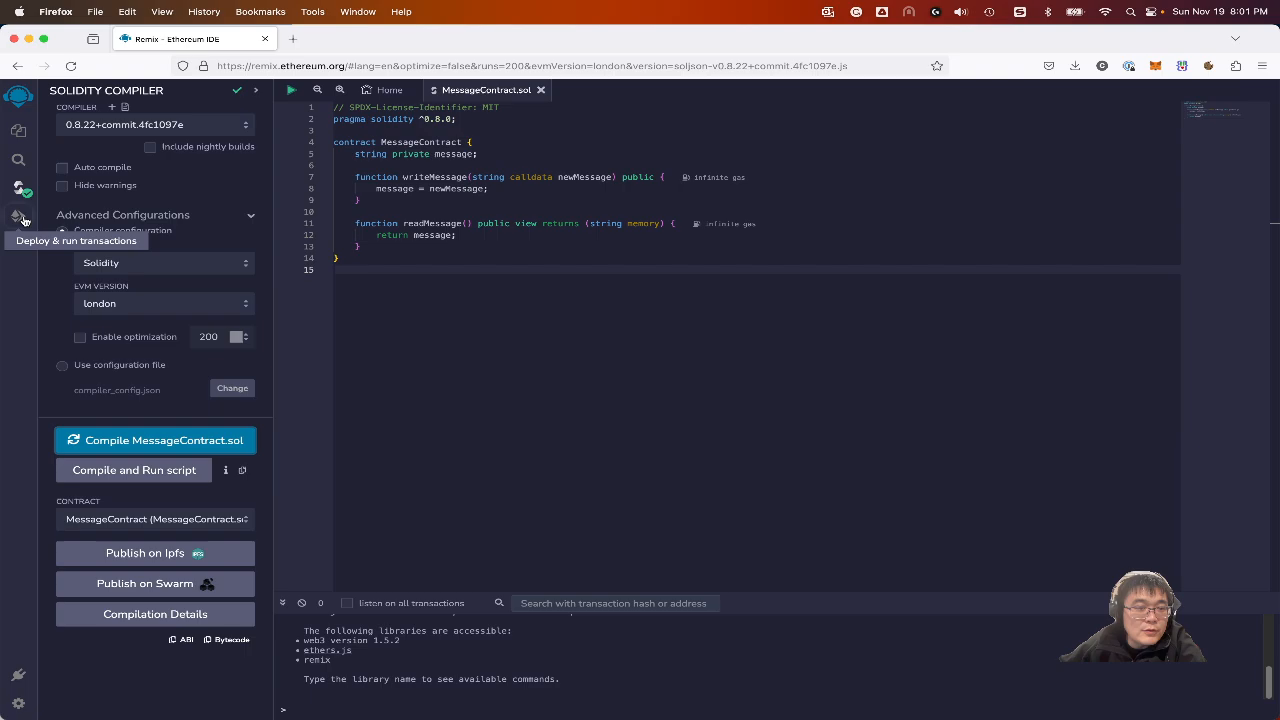
# - Set the Deploy & Run environment to WalletConnect
pyautogui.click(18, 216)
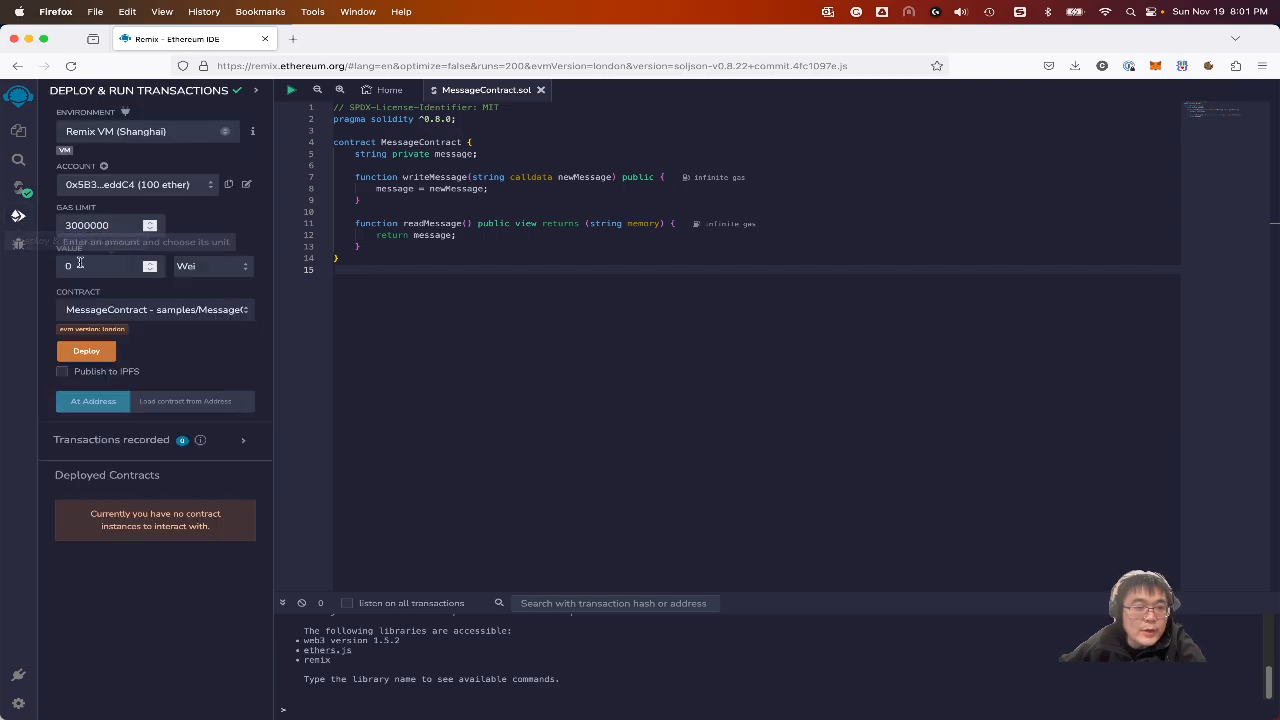
pyautogui.click(148, 132)
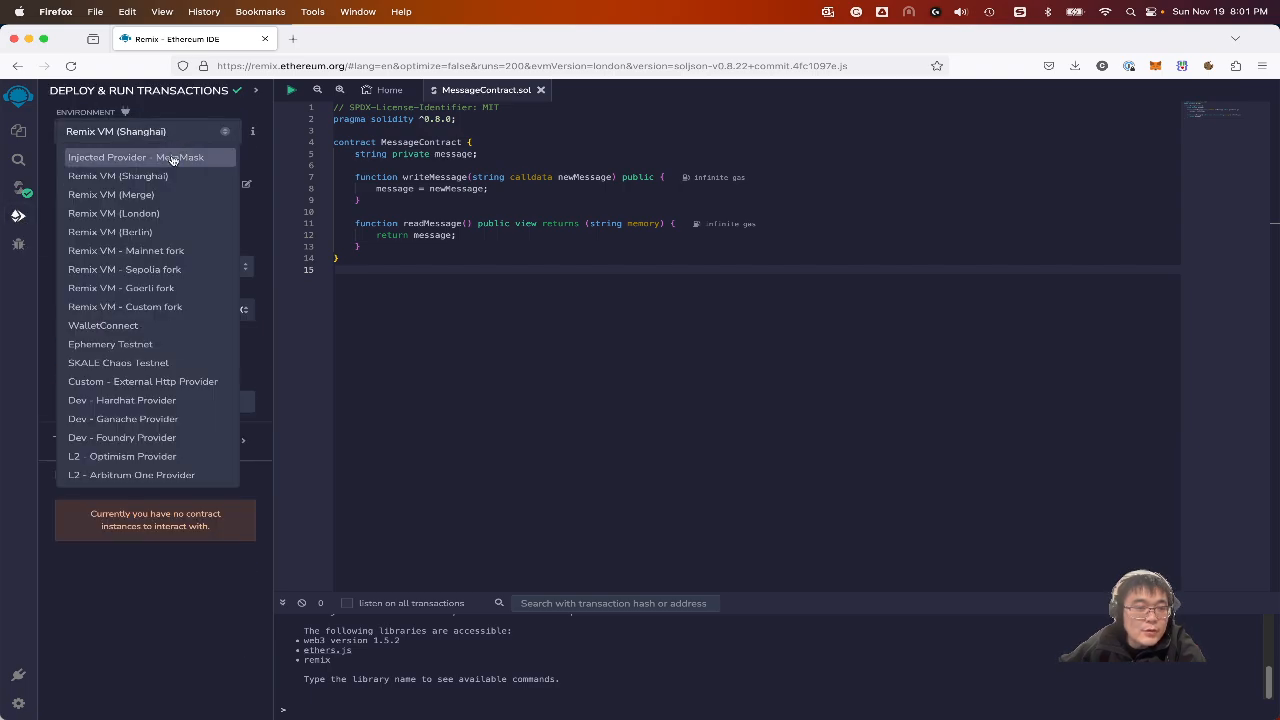
pyautogui.moveTo(150, 324)
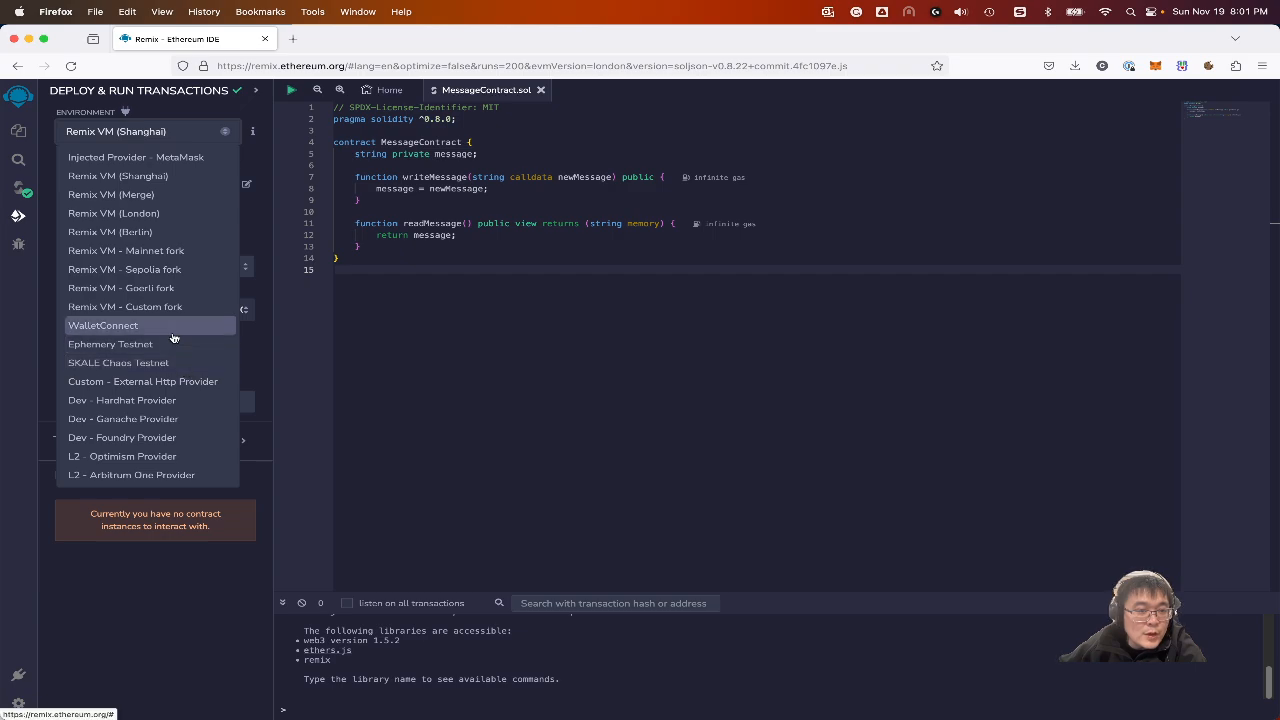
pyautogui.click(102, 324)
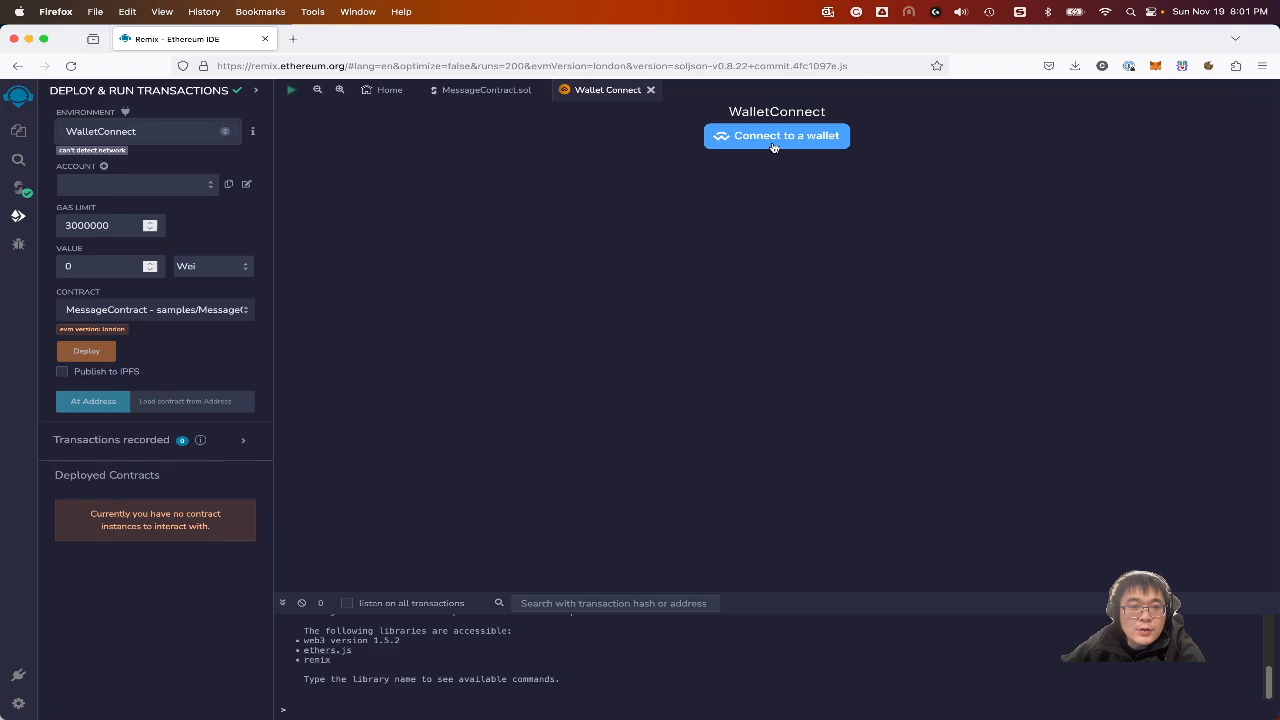
# - Connect the MetaMask account 0xA4…C1F7 through WalletConnect and dismiss its details popup
pyautogui.click(776, 136)
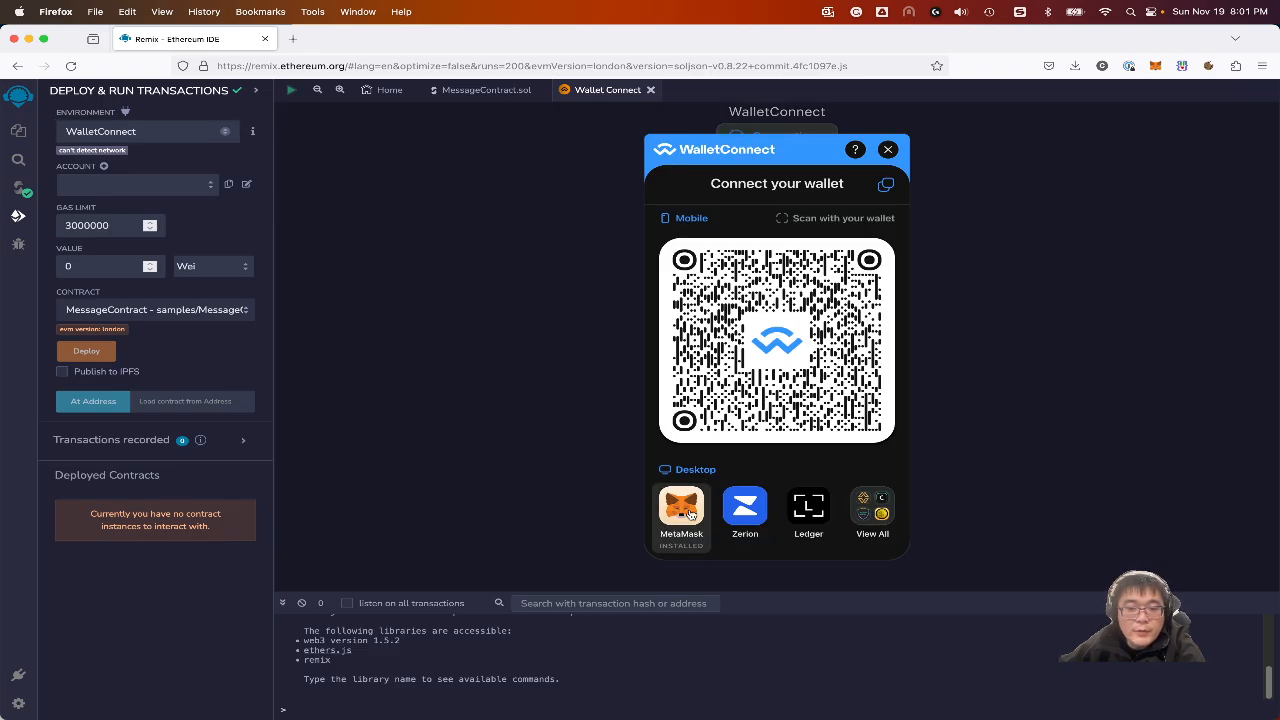
pyautogui.click(680, 510)
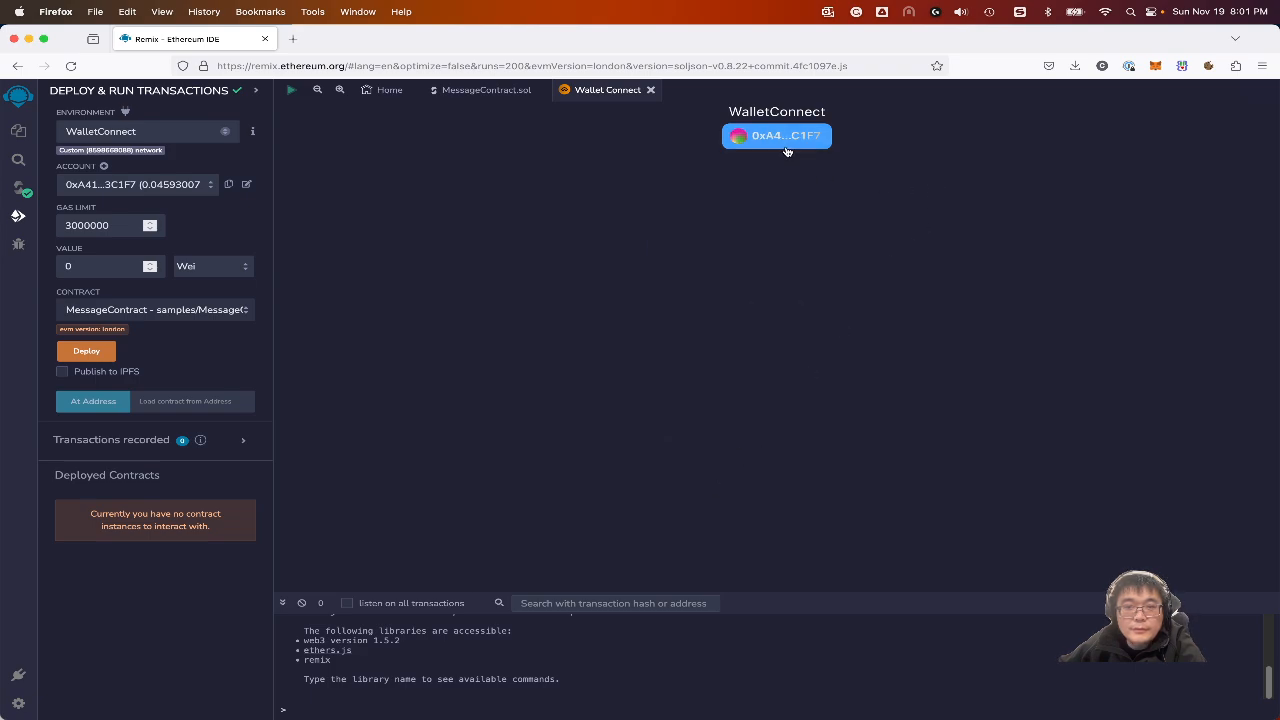
pyautogui.click(776, 136)
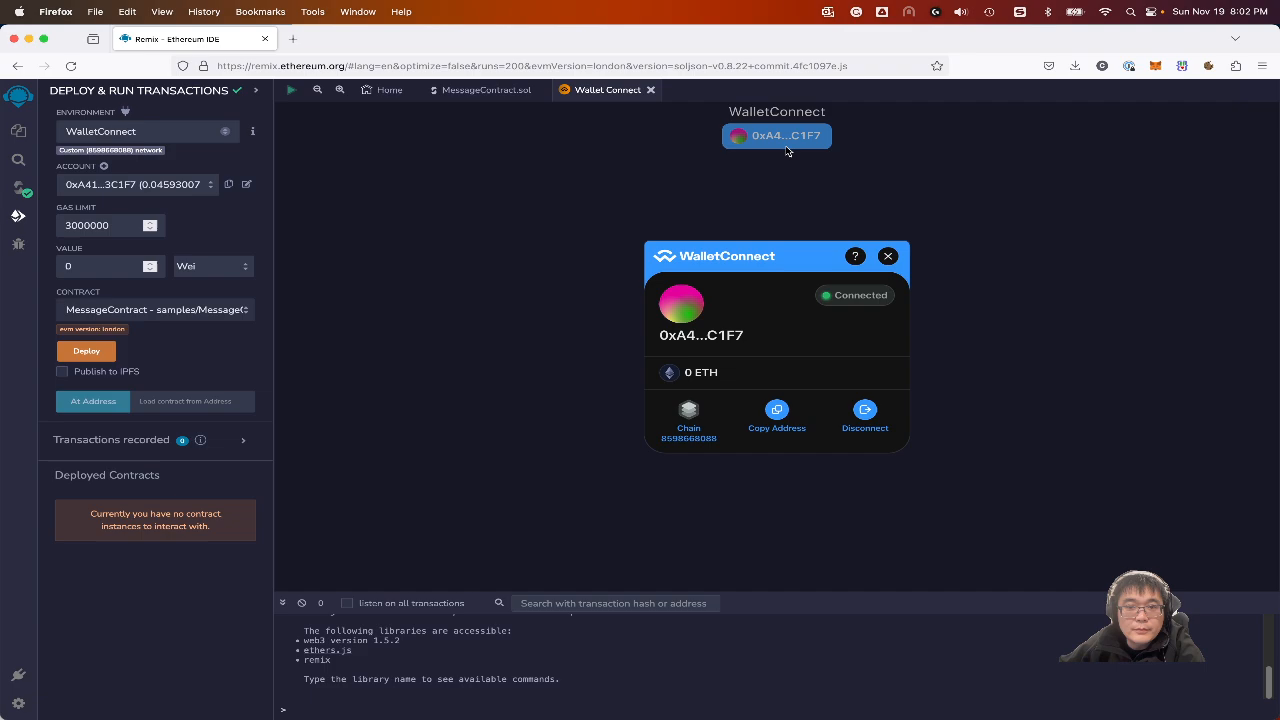
pyautogui.click(886, 256)
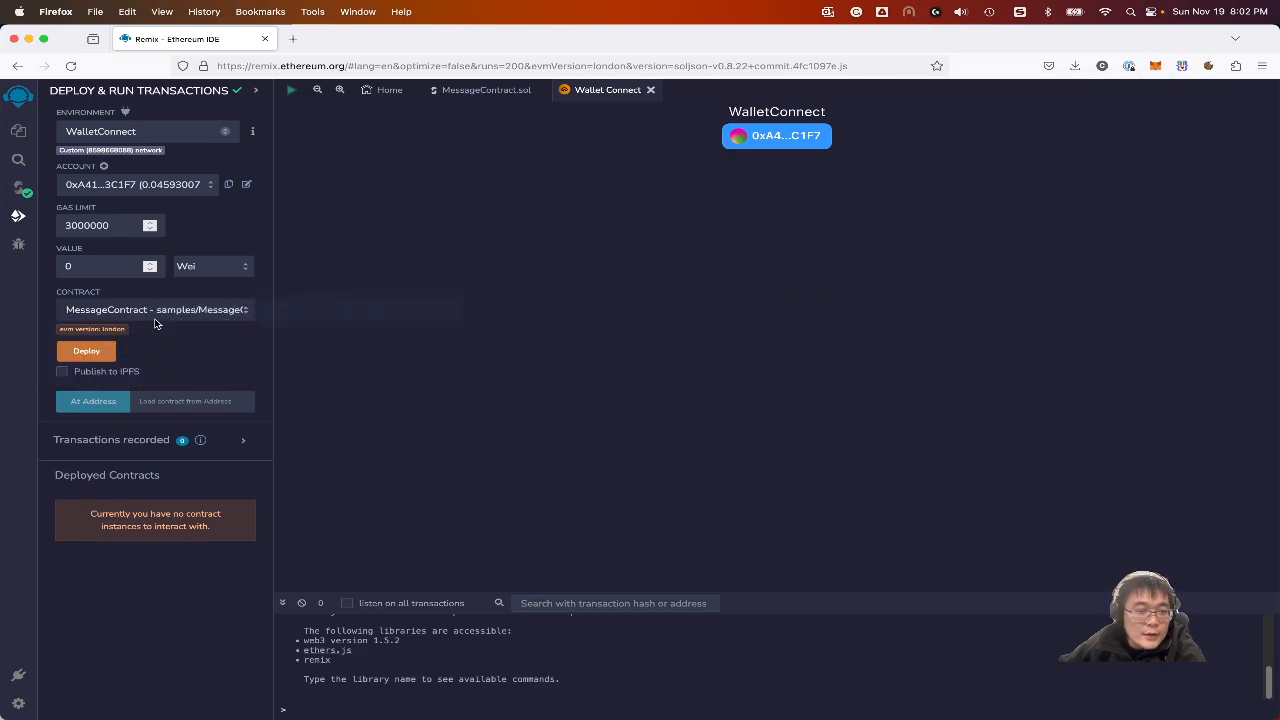
pyautogui.moveTo(92, 328)
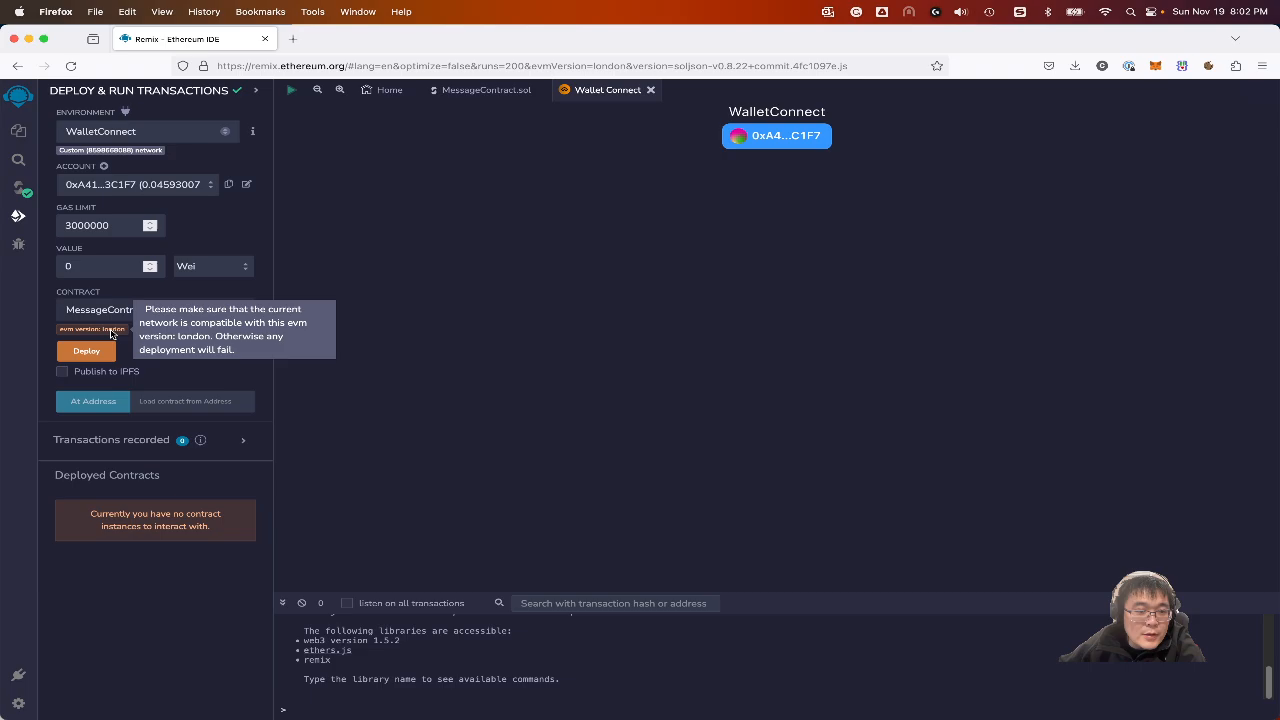
# - Deploy MessageContract and confirm the deployment transaction in MetaMask
pyautogui.click(86, 352)
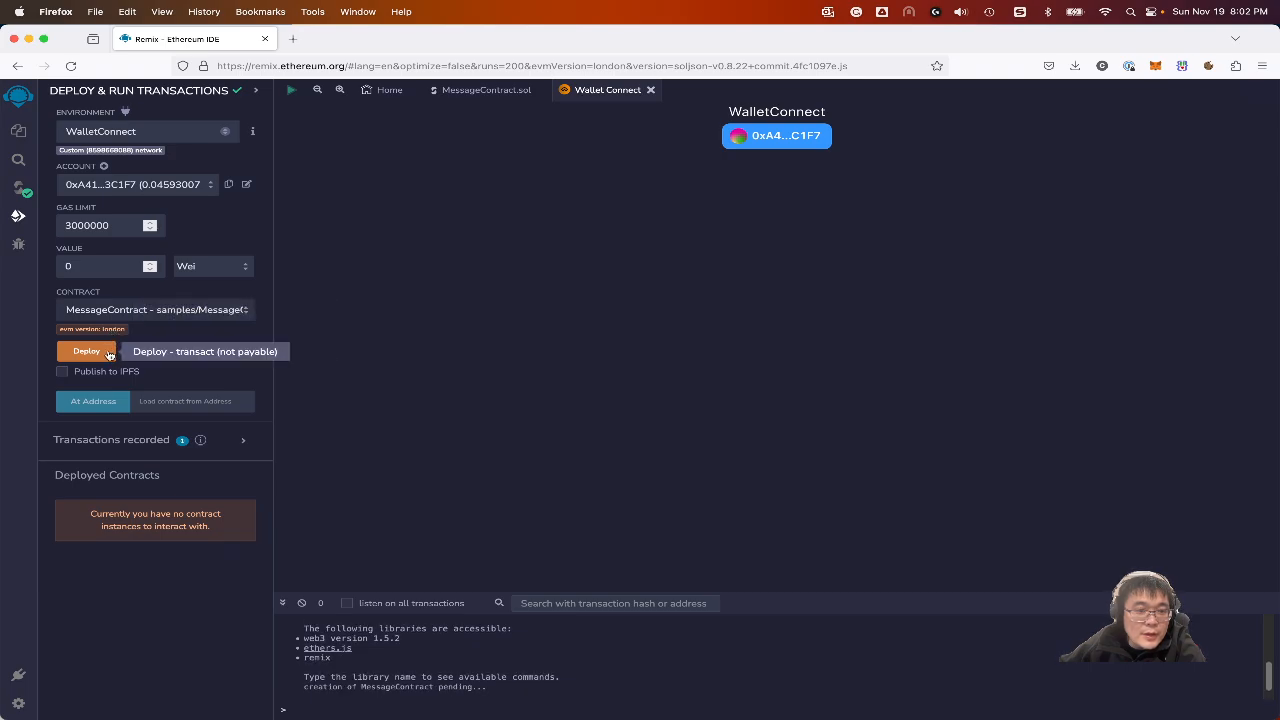
pyautogui.click(86, 352)
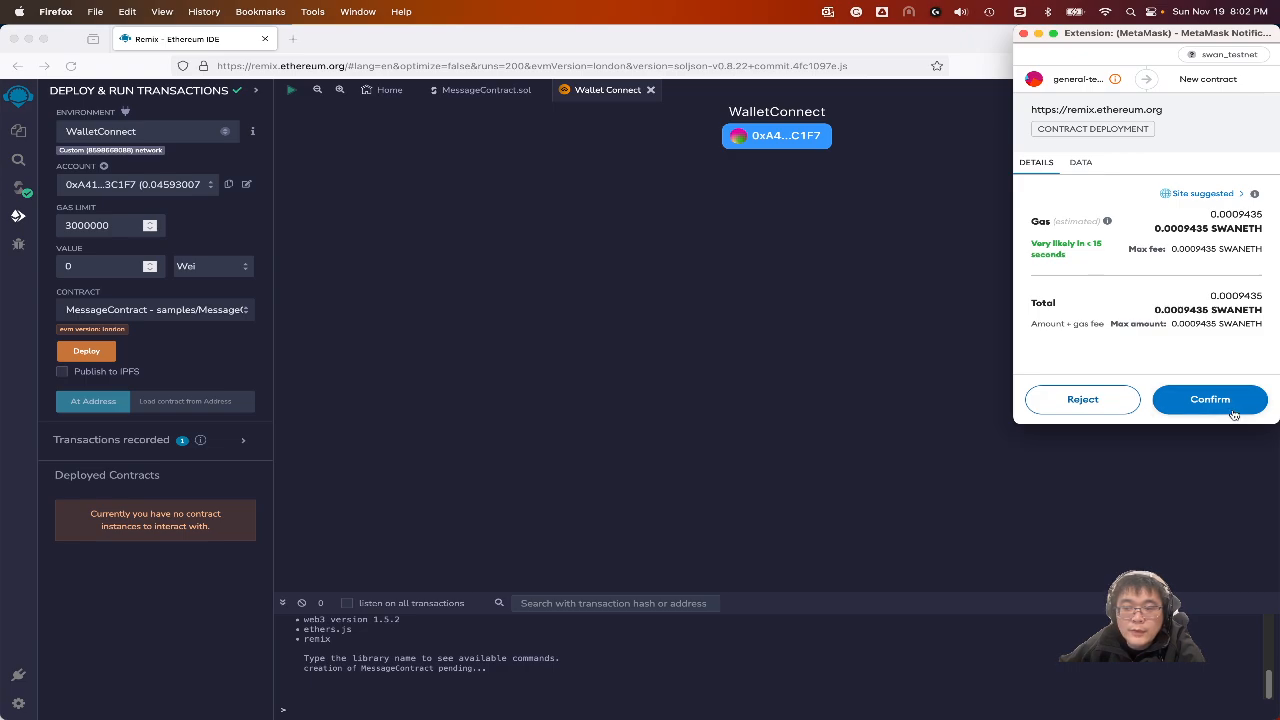
pyautogui.click(1208, 400)
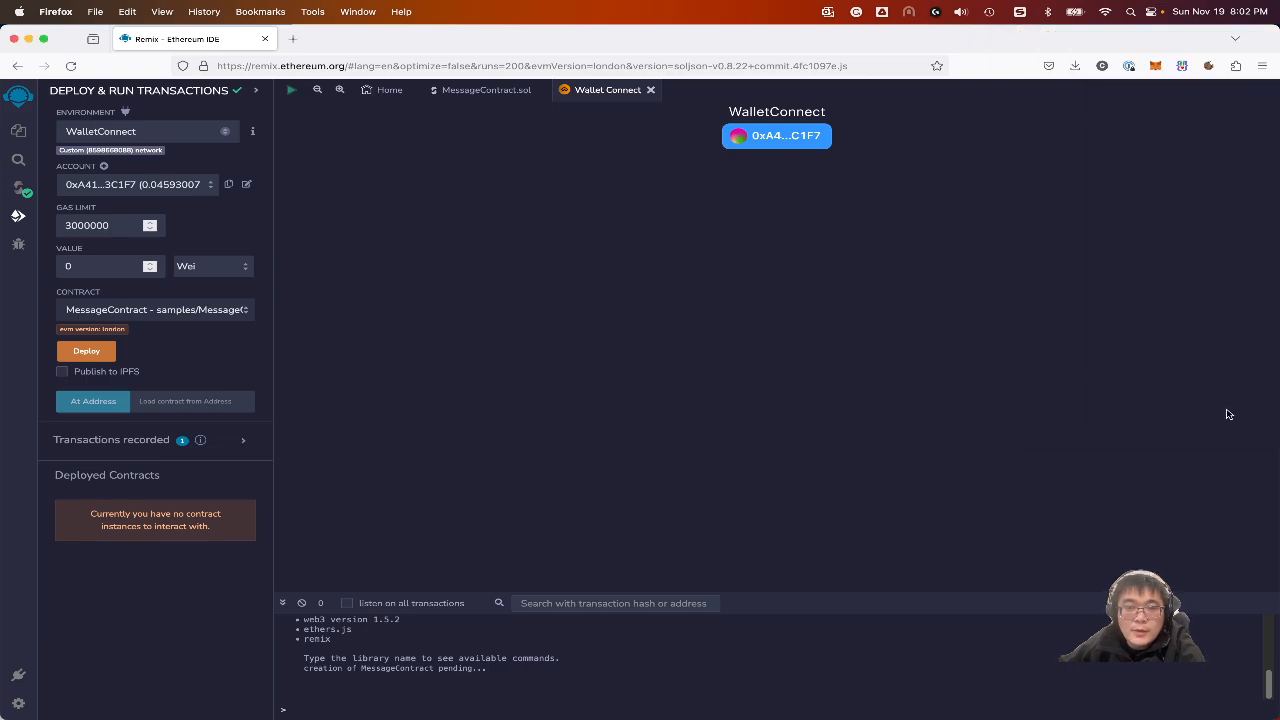
# - Expand the deployment transaction receipt in the terminal, then start a new browser tab
pyautogui.click(86, 350)
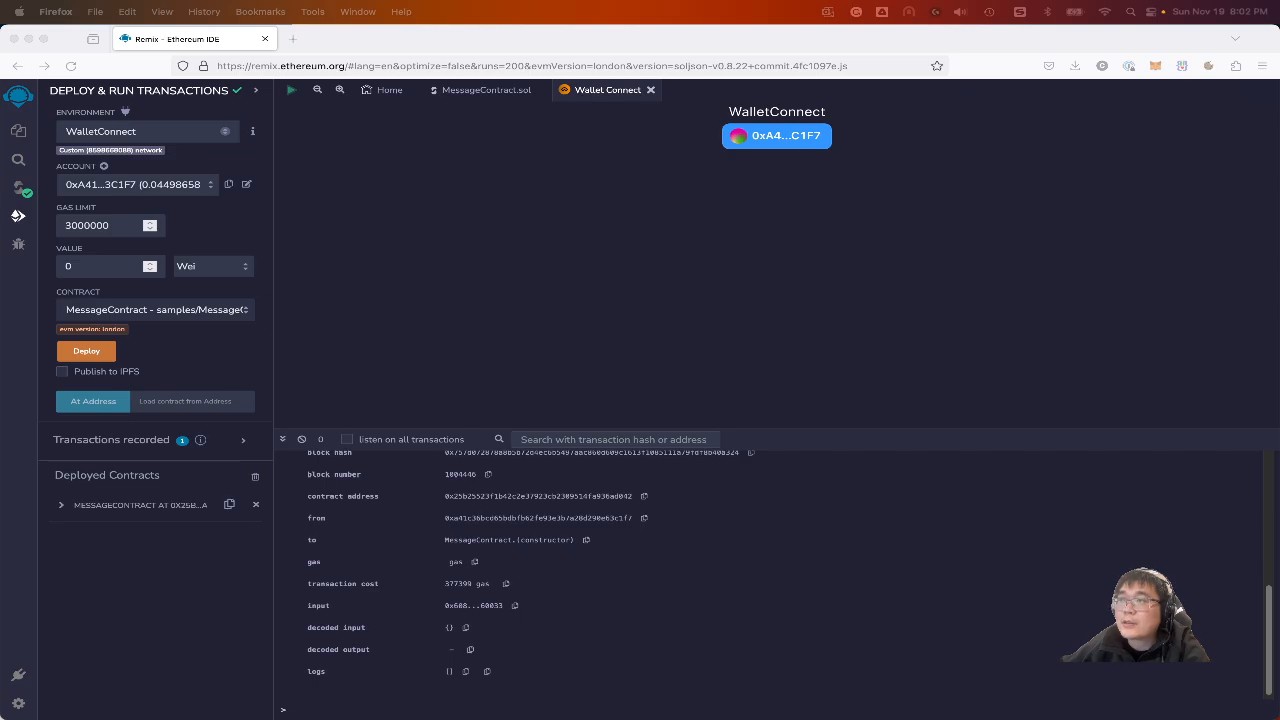
pyautogui.click(292, 38)
pyautogui.write('https://explorer-testnet.swanchain.io/stats')
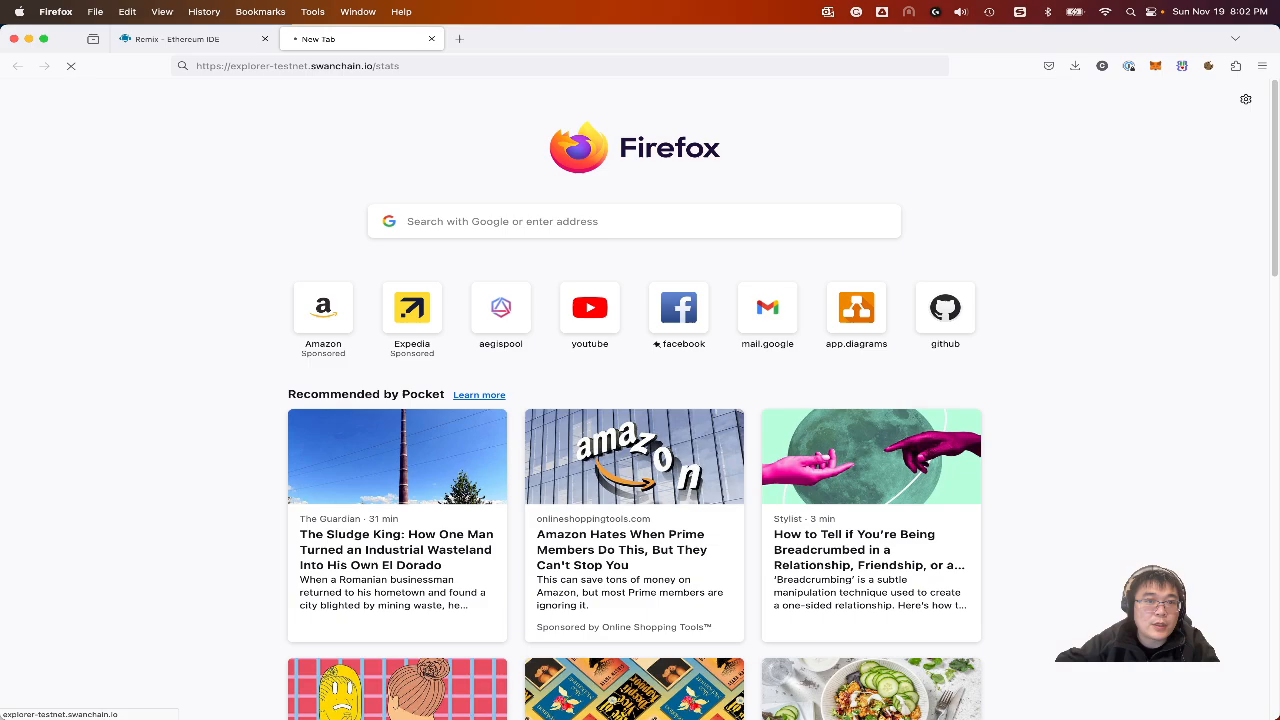
# - Load explorer-testnet.swanchain.io and switch to the Blockscout SwanChain stats tab
pyautogui.click(190, 38)
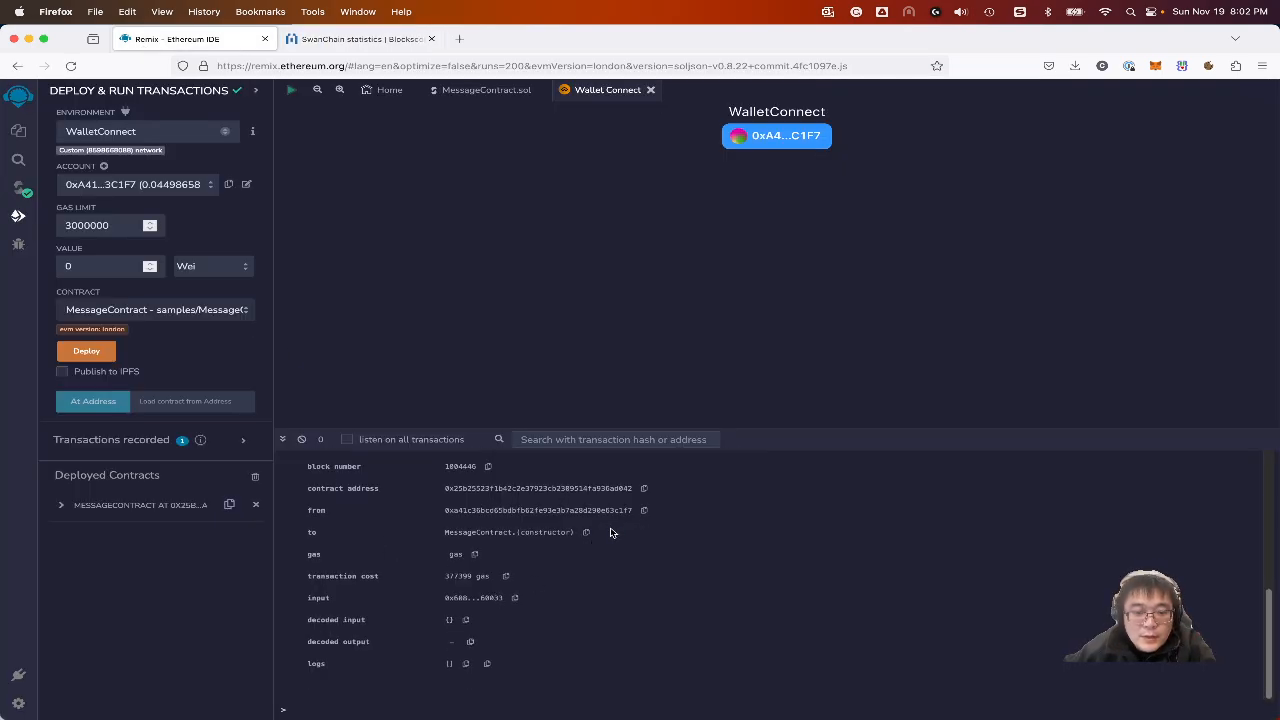
pyautogui.moveTo(644, 488)
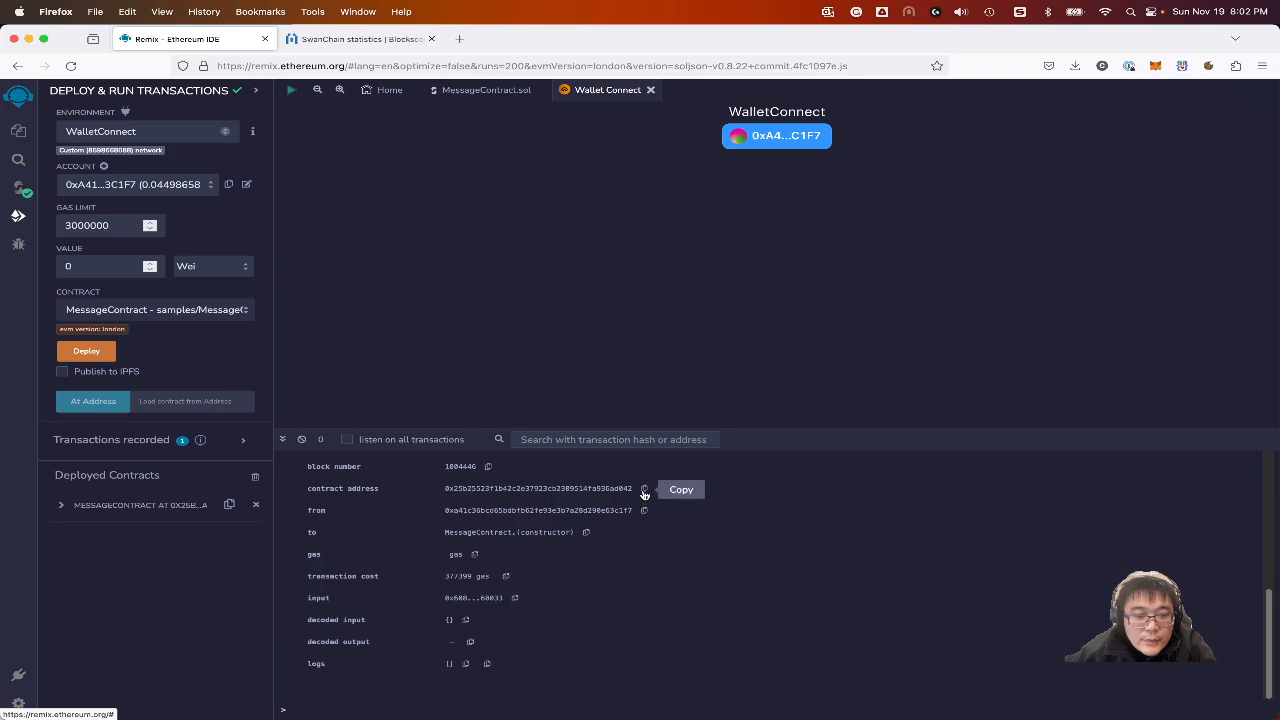
pyautogui.click(360, 40)
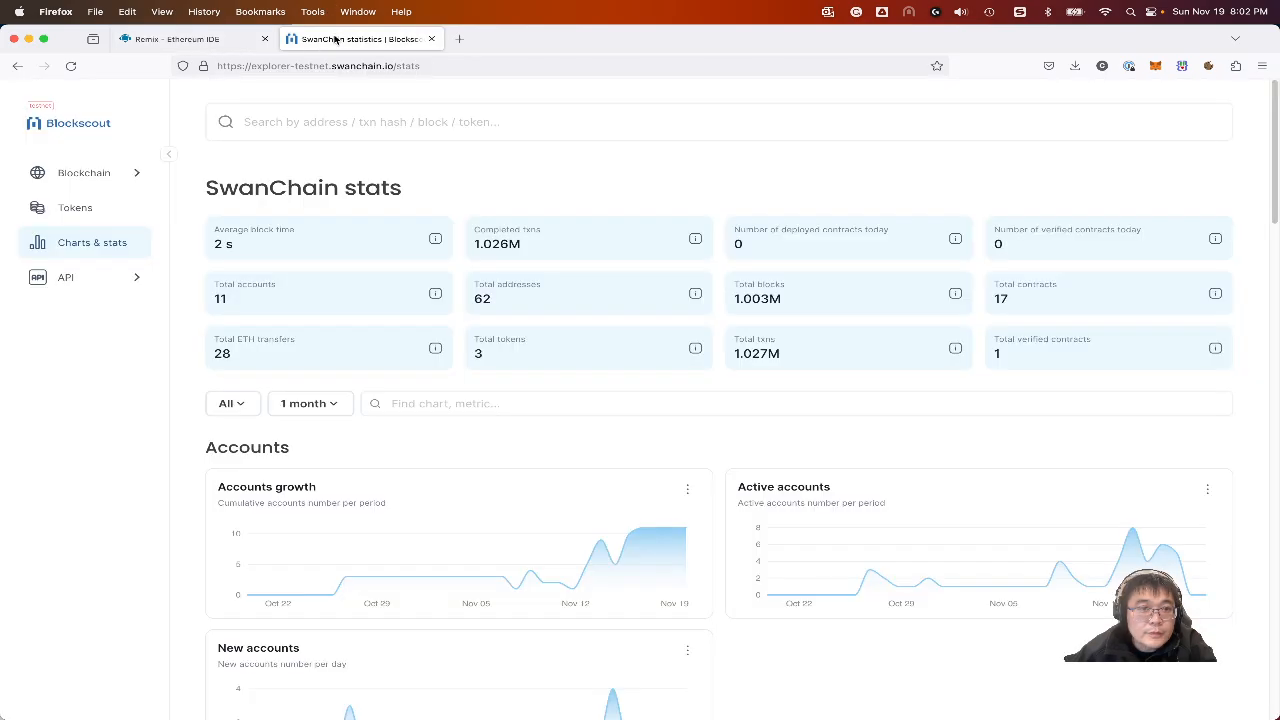